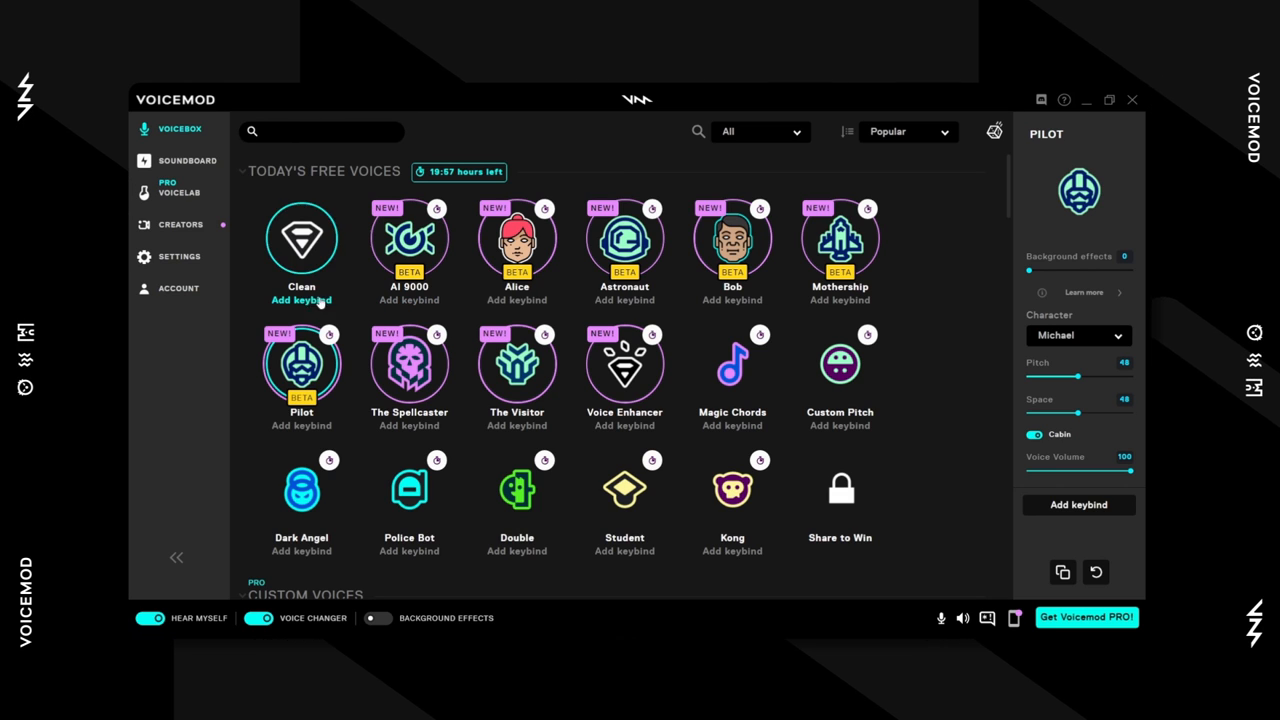
pyautogui.moveTo(256, 360)
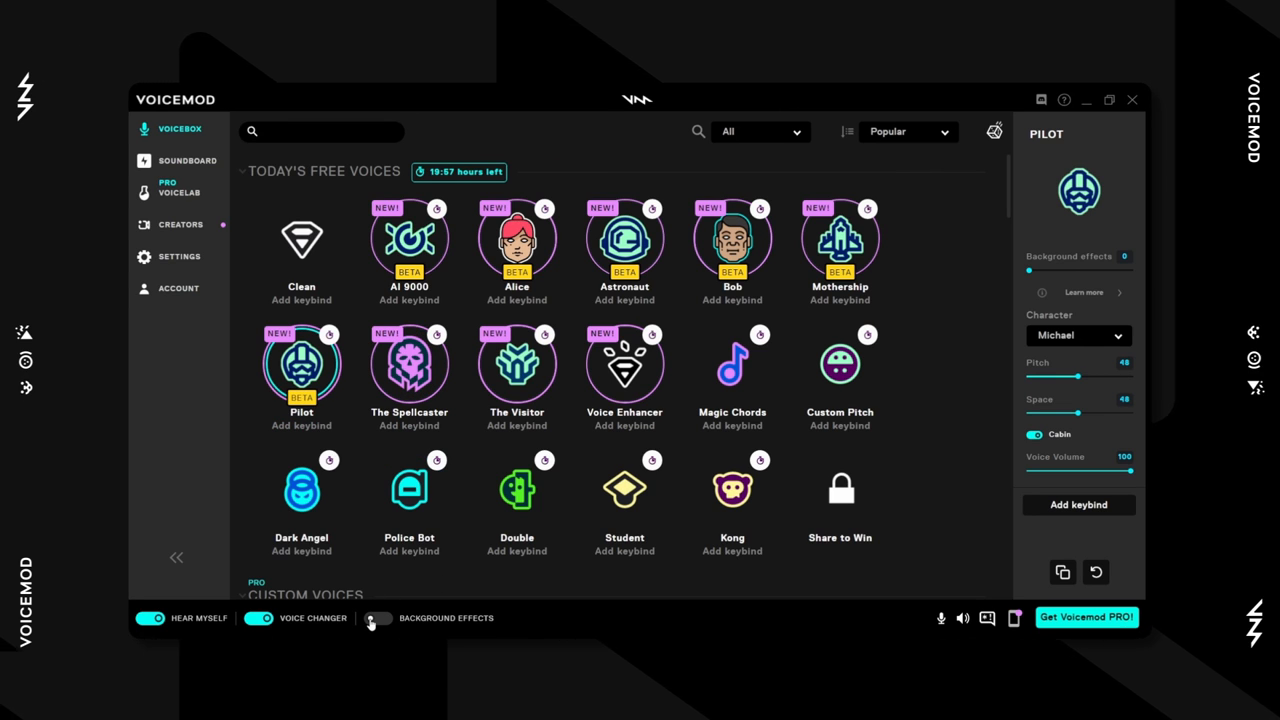
# Enable background effects, nudging the level up and back down to 0.
pyautogui.click(378, 618)
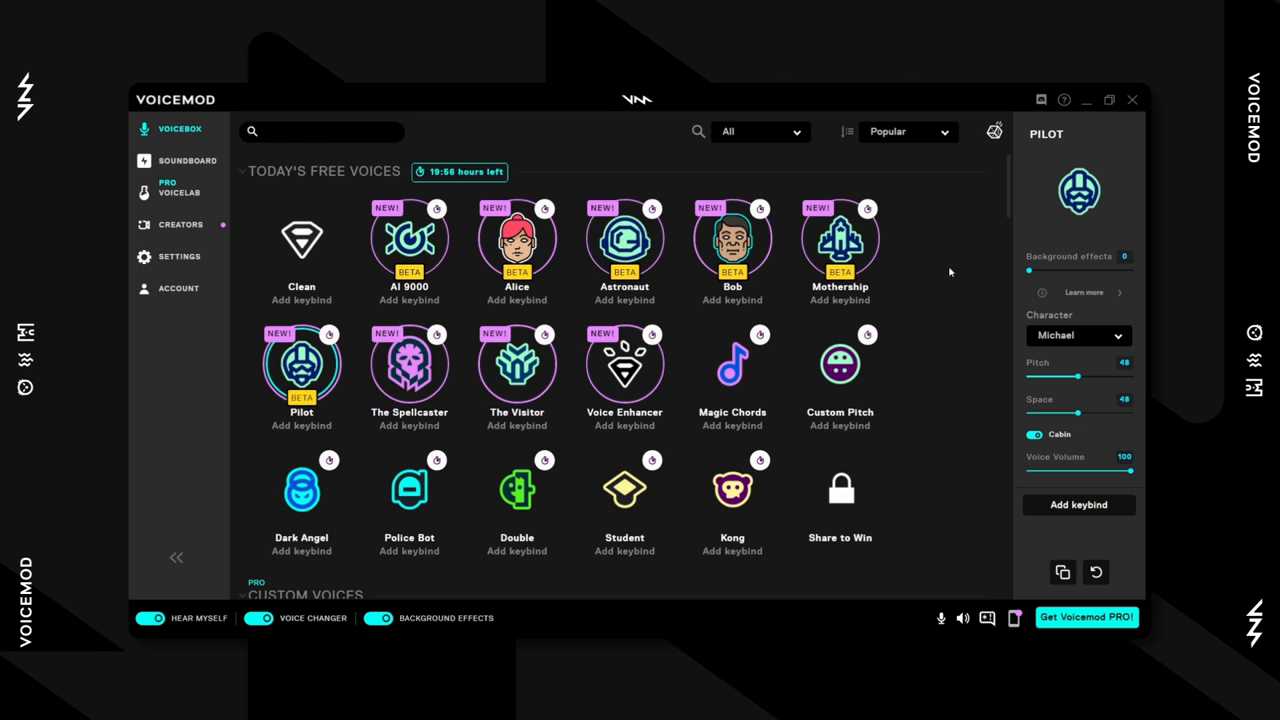
pyautogui.moveTo(1030, 272)
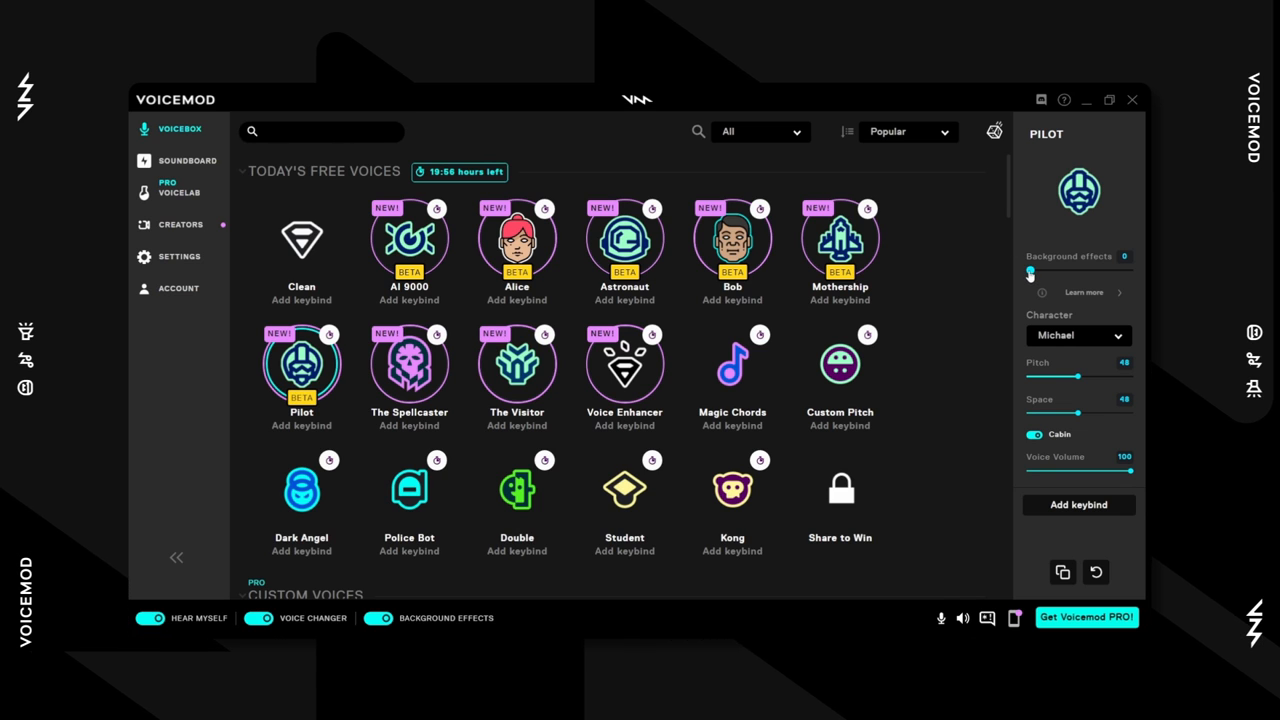
pyautogui.moveTo(1032, 272); pyautogui.dragTo(1078, 272)
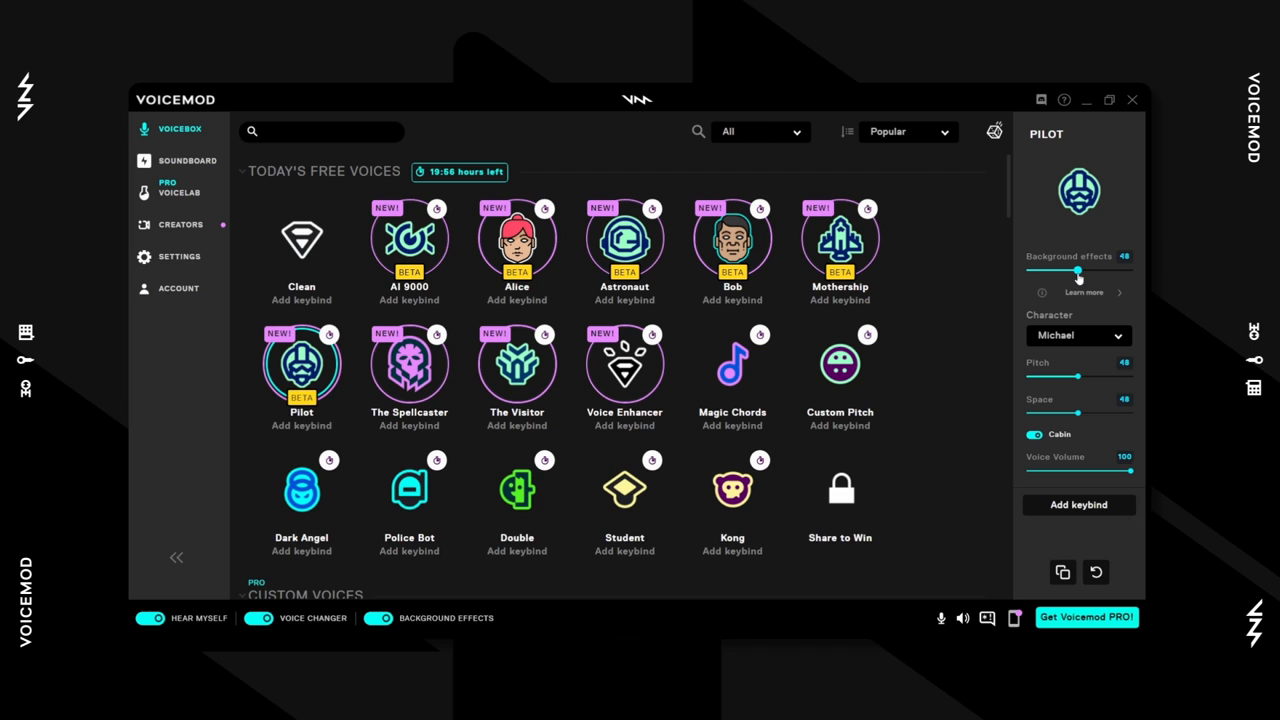
pyautogui.moveTo(1078, 272); pyautogui.dragTo(1028, 272)
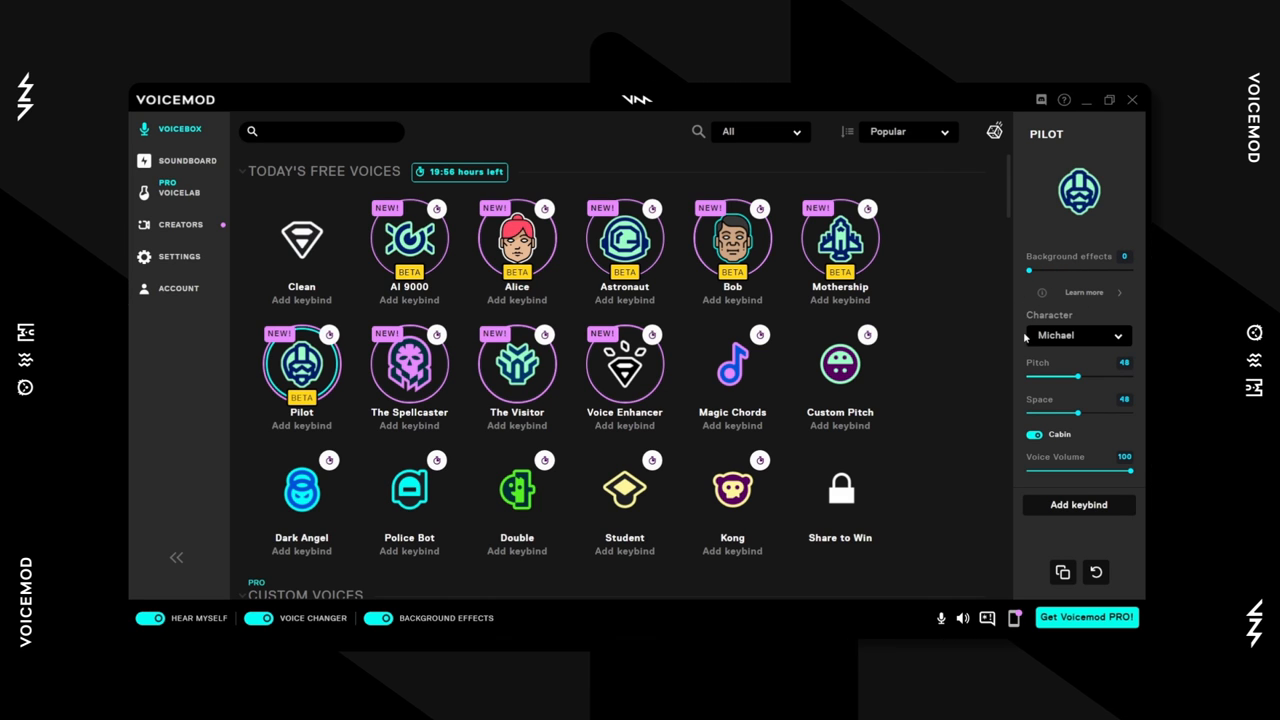
# Choose Myself as the character, dip the pitch to 27 and return it to 48.
pyautogui.click(1078, 336)
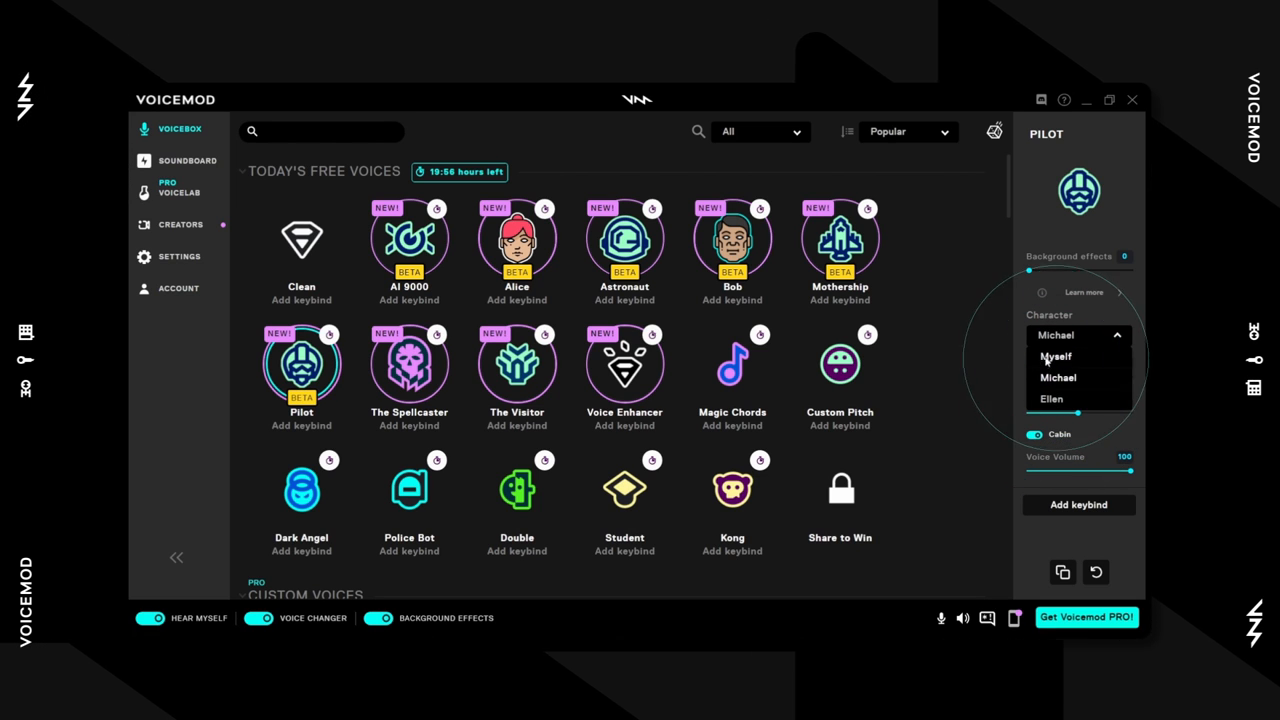
pyautogui.click(1056, 356)
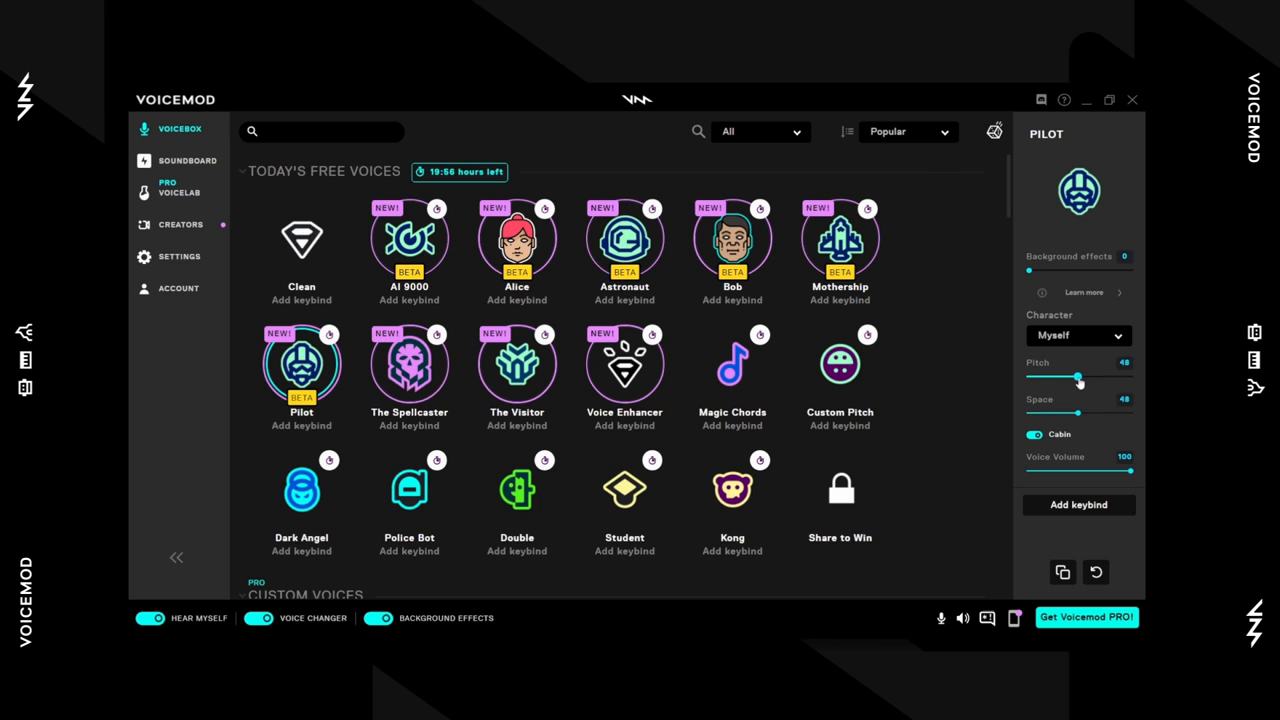
pyautogui.moveTo(1080, 378); pyautogui.dragTo(1068, 378)
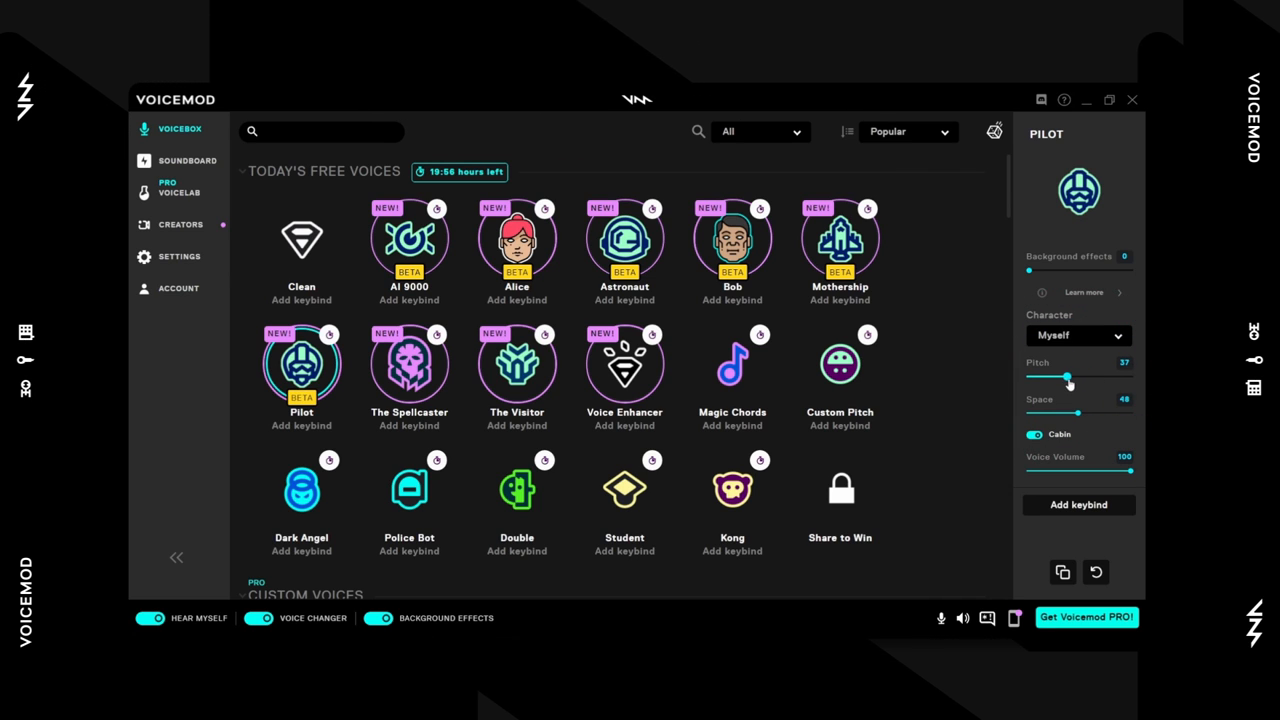
pyautogui.moveTo(1068, 376); pyautogui.dragTo(1076, 376)
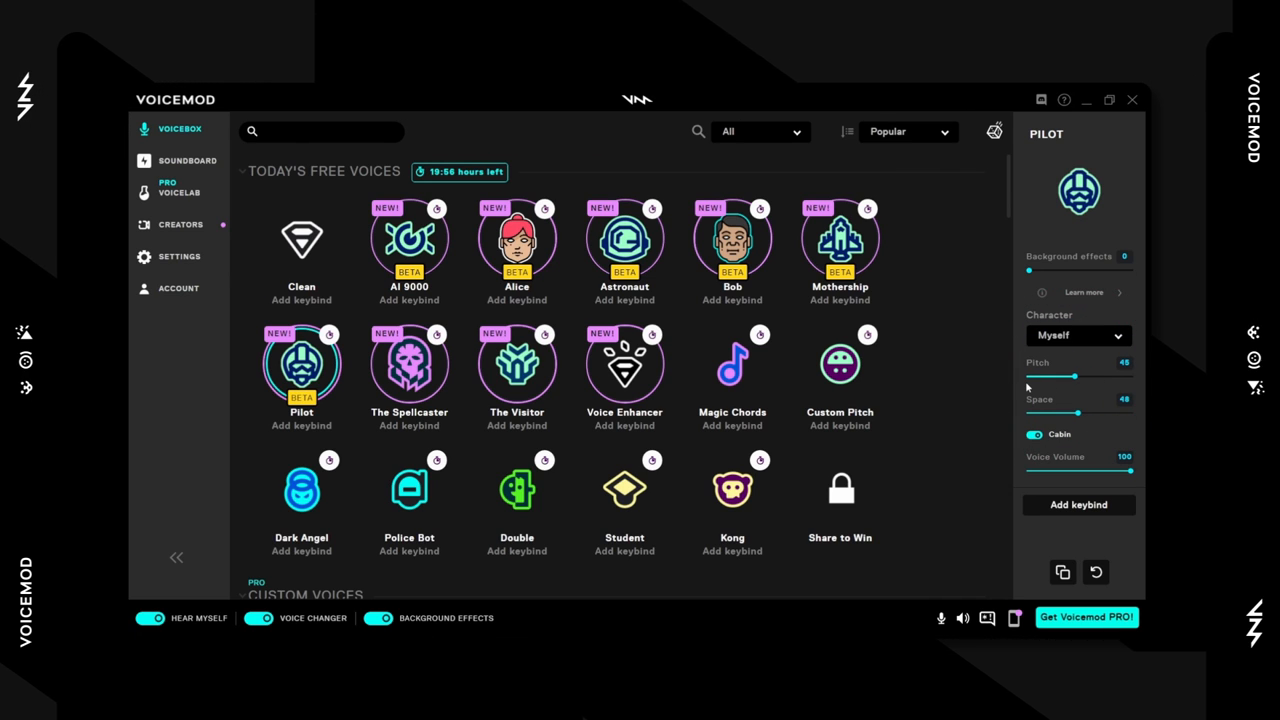